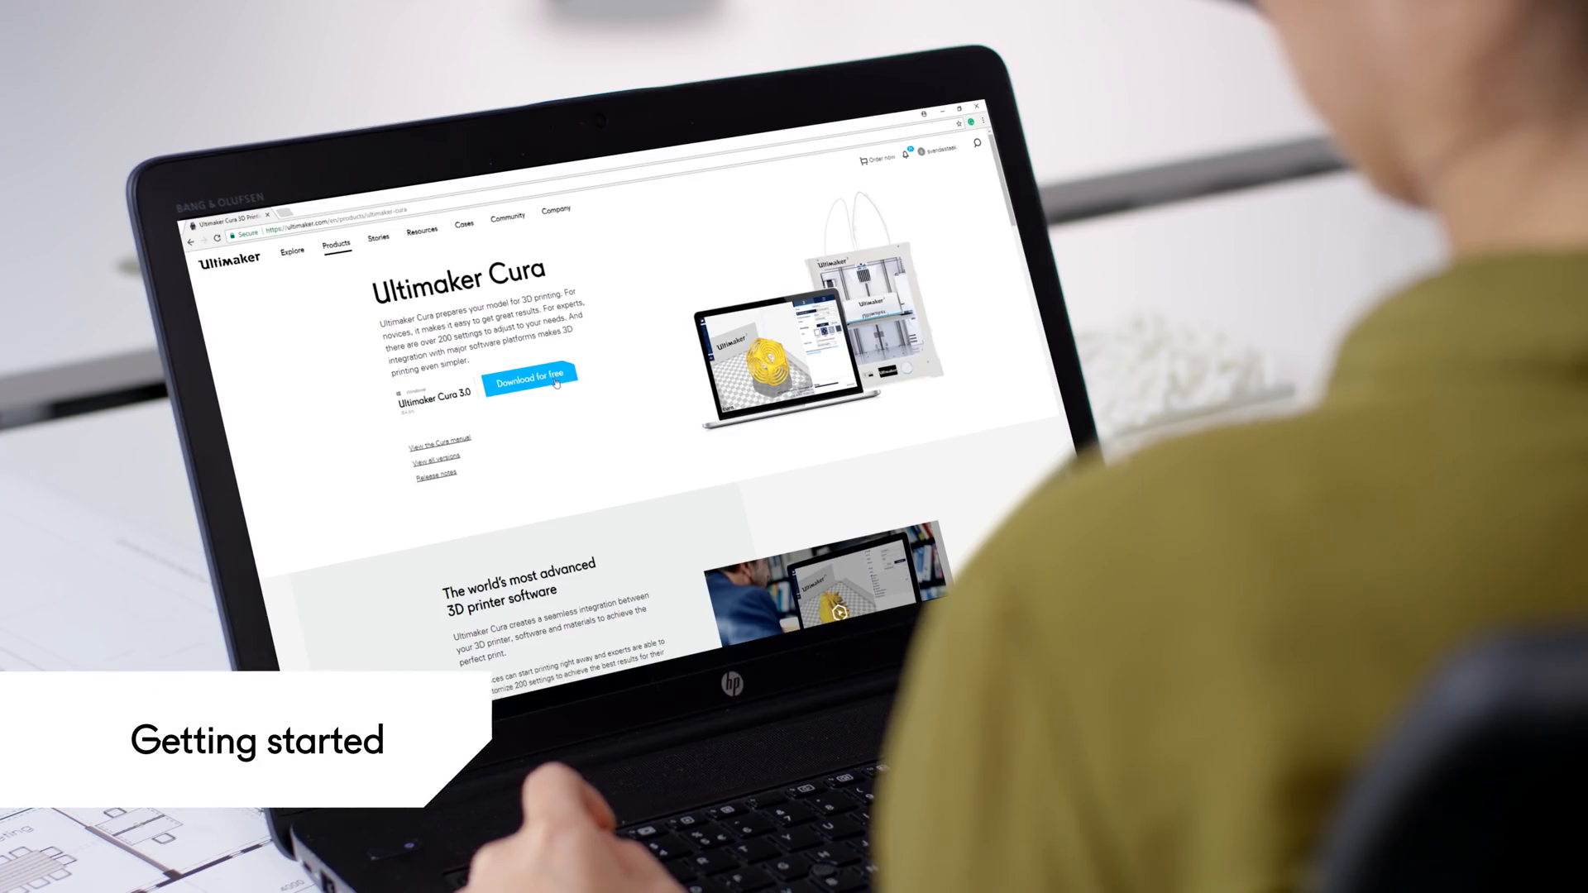
Download Ultimaker Cura for free from the Ultimaker website.
{"action": "left_click", "coordinate": [531, 382]}
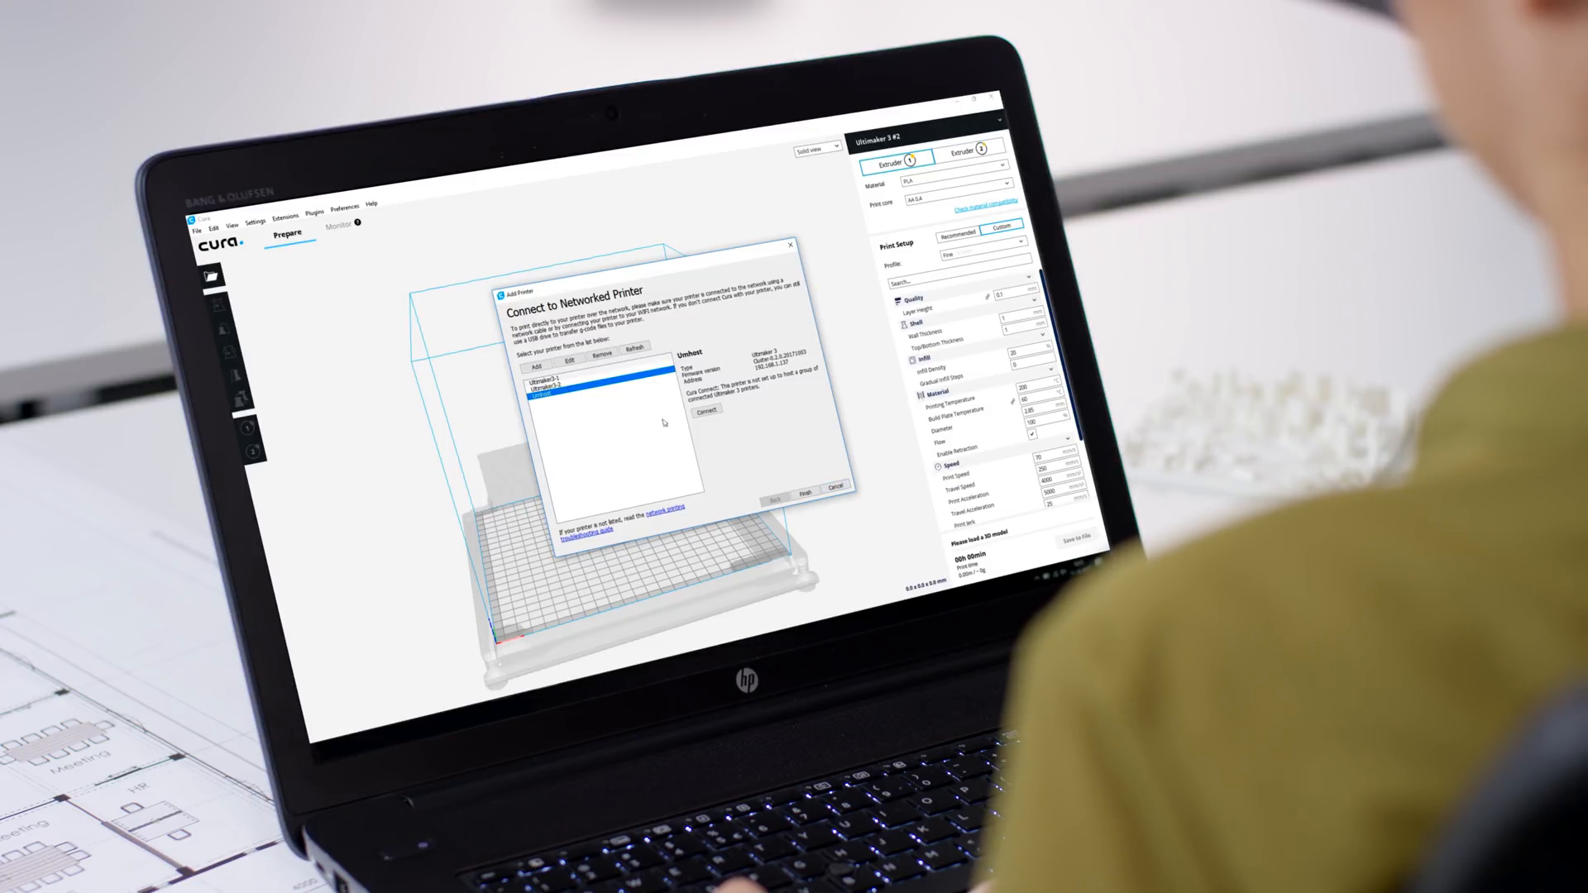
Connect to the selected networked Ultimaker 3 printer and close the dialog.
{"action": "left_click", "coordinate": [832, 486]}
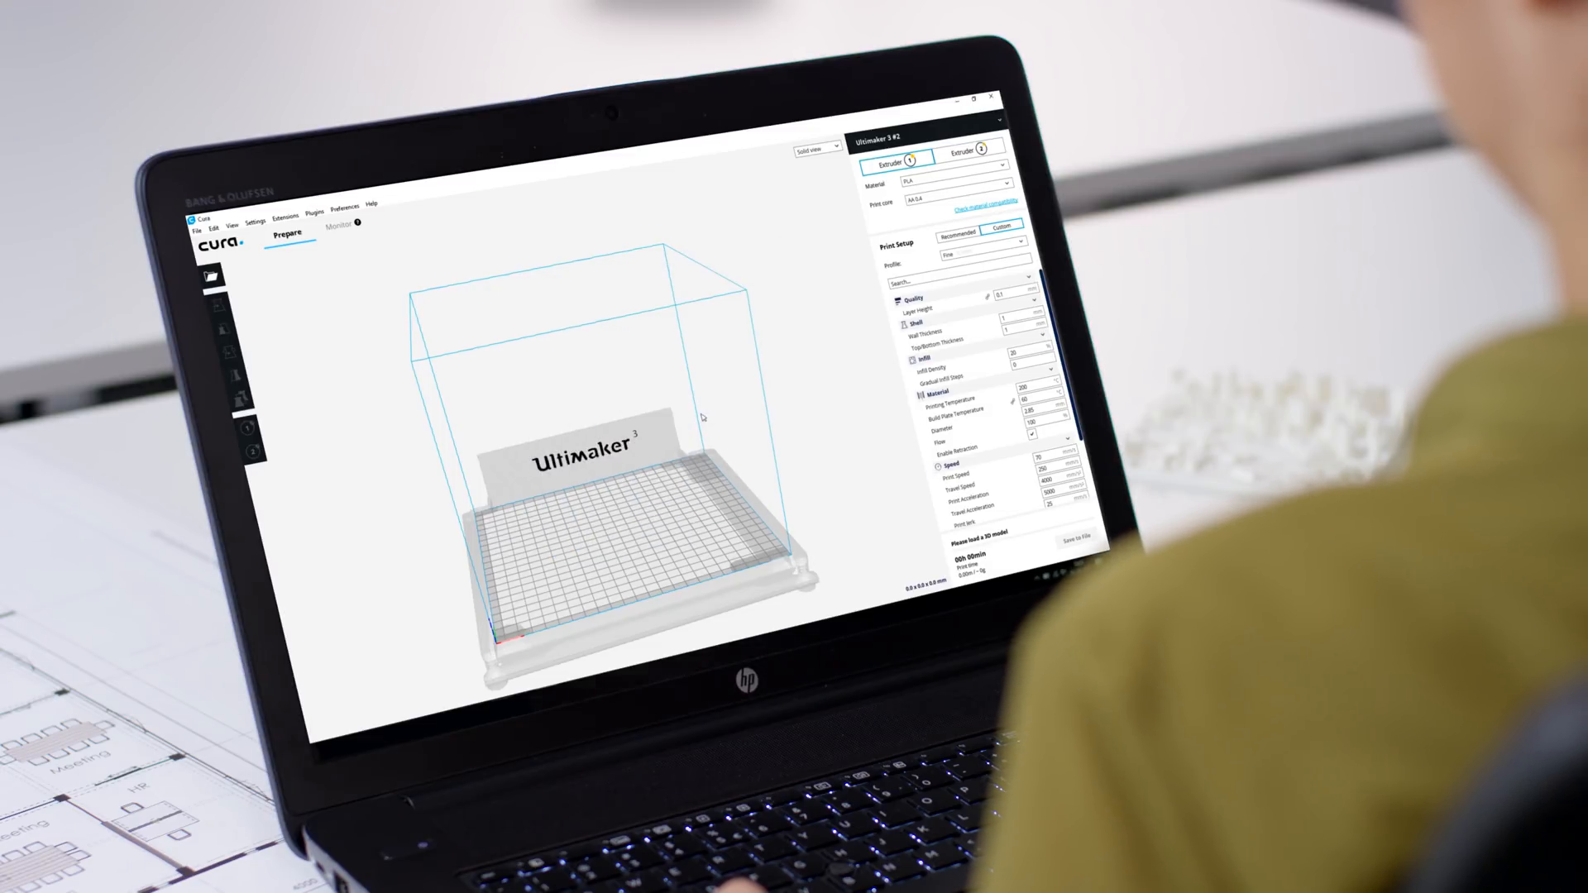
{"action": "left_click", "coordinate": [344, 225]}
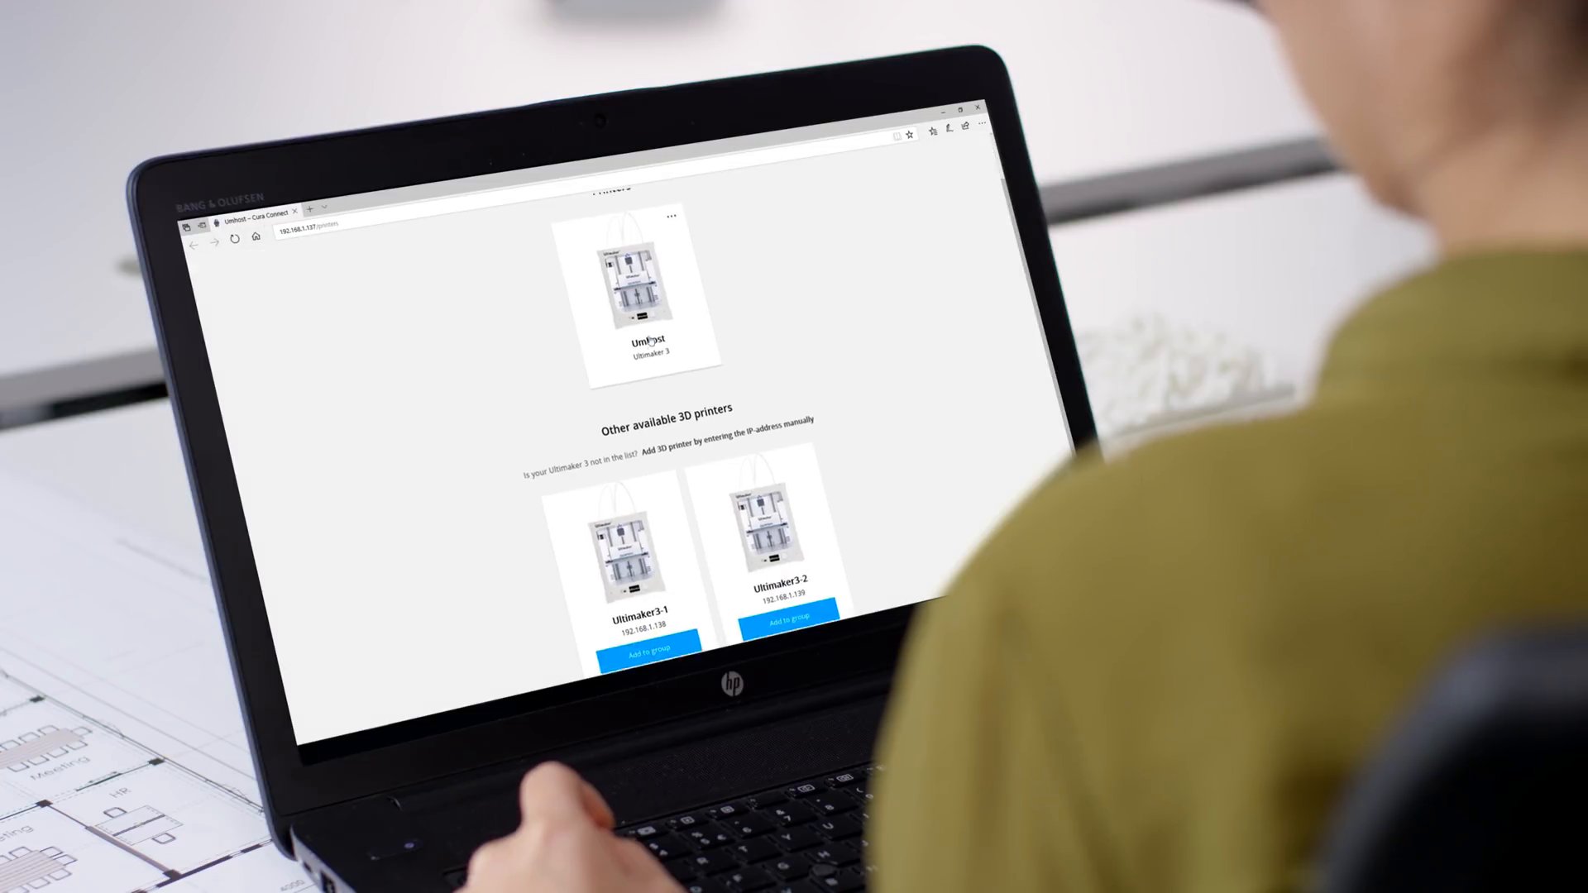
Add Ultimaker3-1 from Other available 3D printers to the printer group.
{"action": "scroll", "scroll_direction": "down", "scroll_amount": 3}
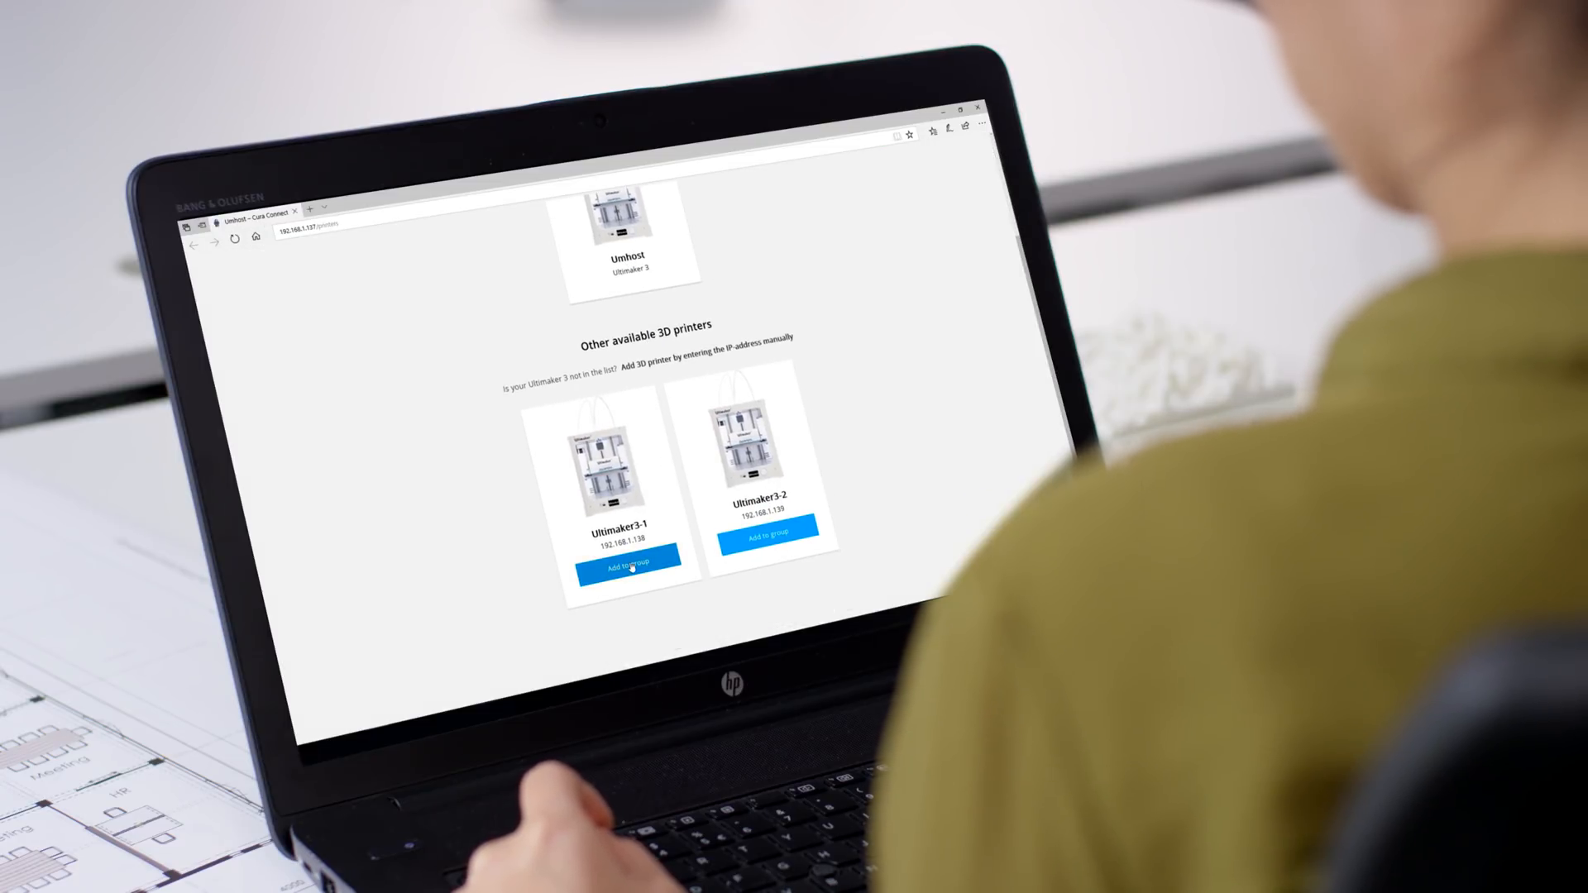
{"action": "left_click", "coordinate": [630, 562]}
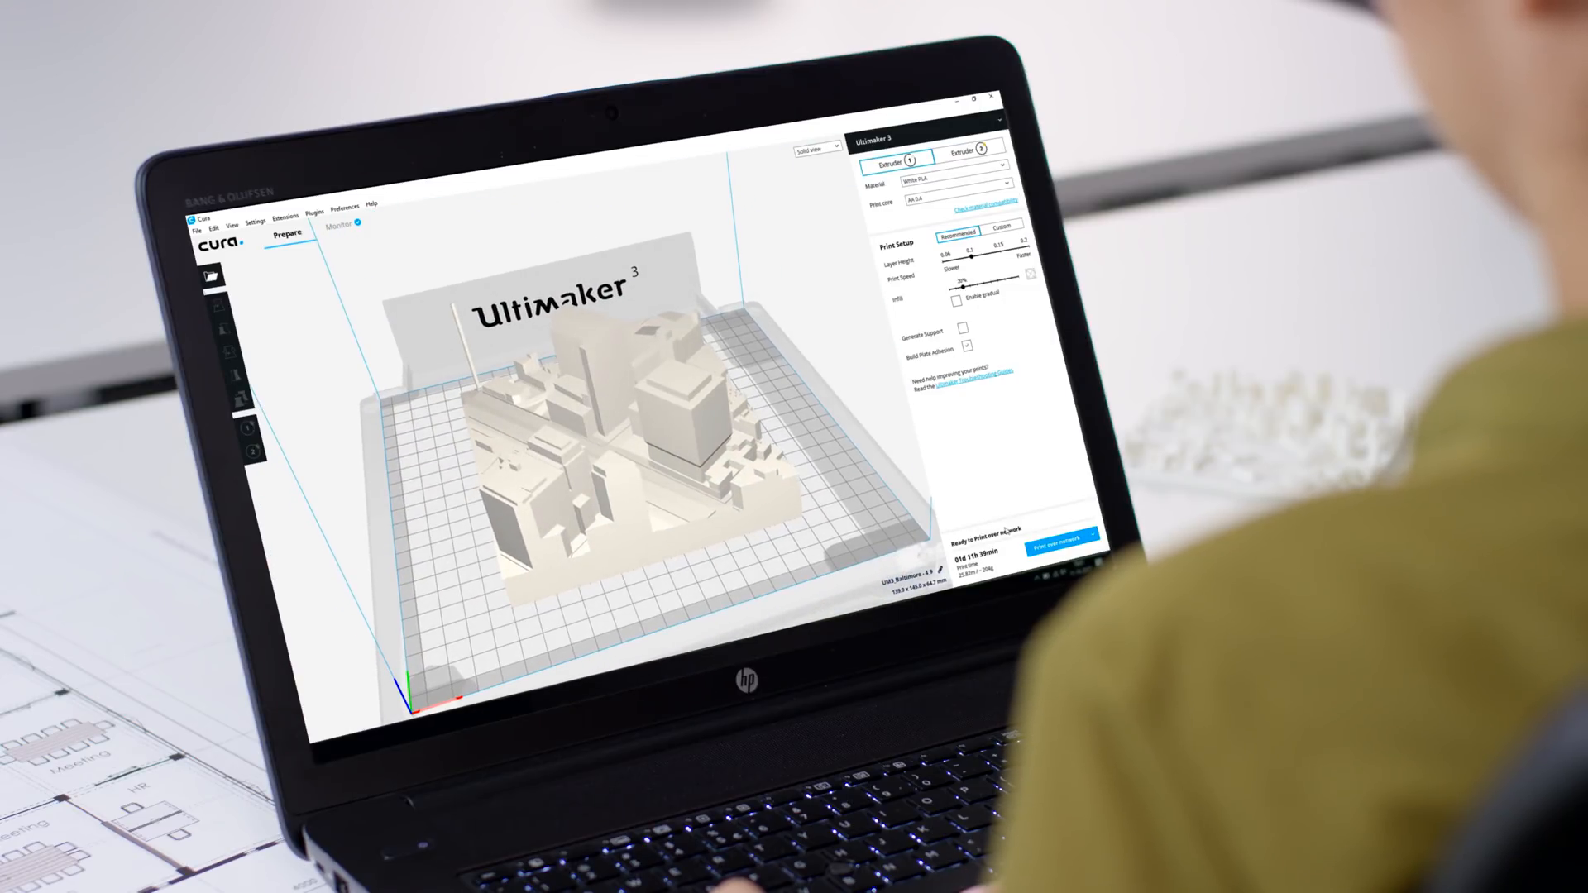
Send the city model over the network with Automatic printer selection.
{"action": "left_click", "coordinate": [1062, 538]}
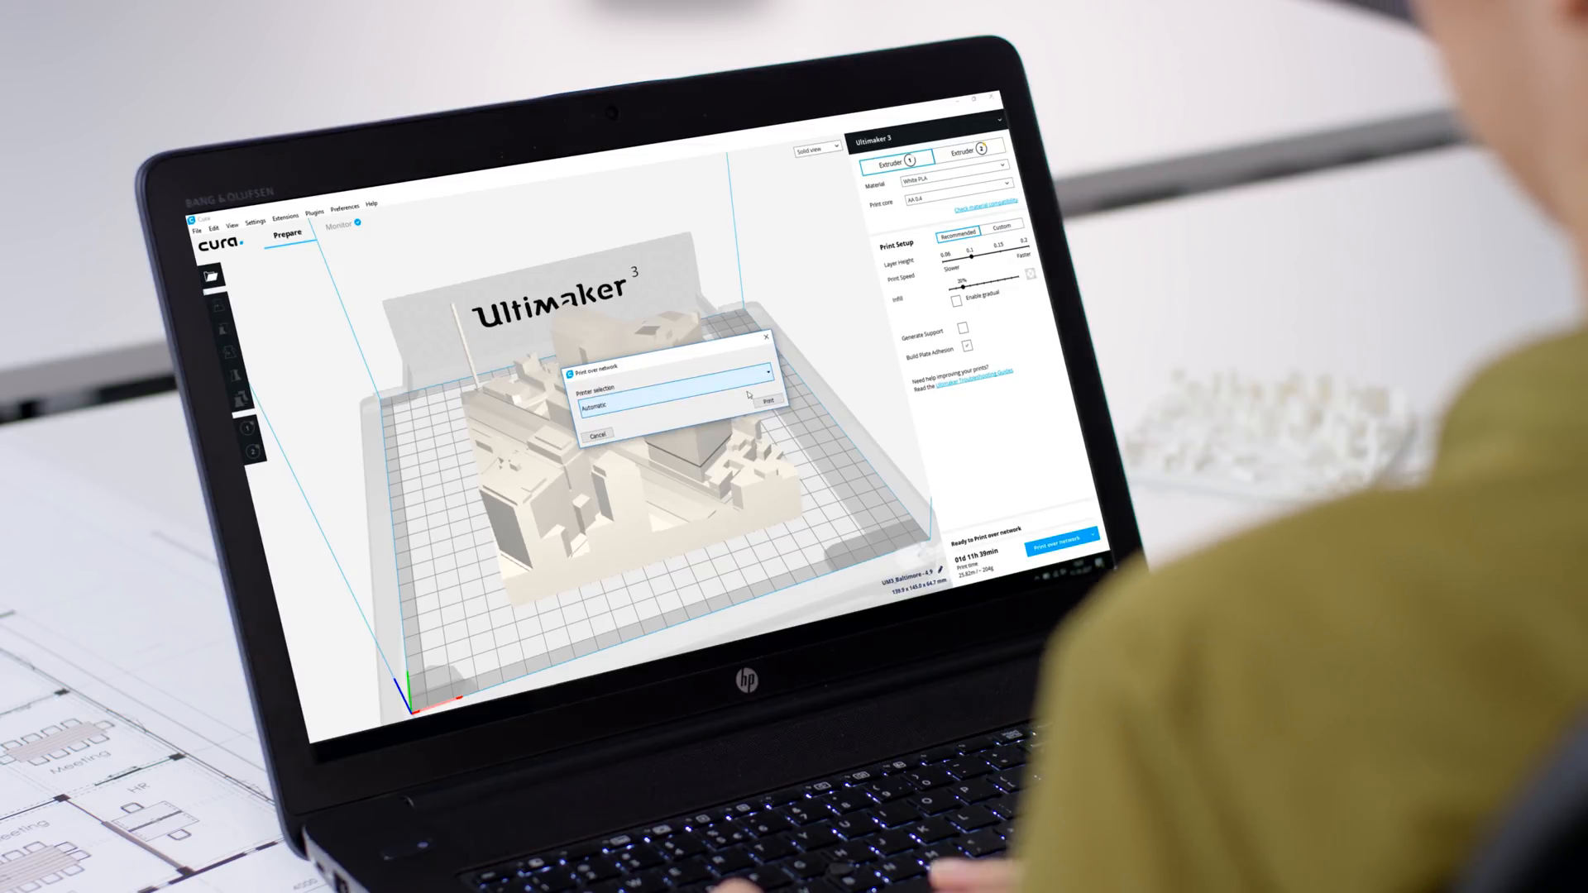
{"action": "left_click", "coordinate": [767, 397]}
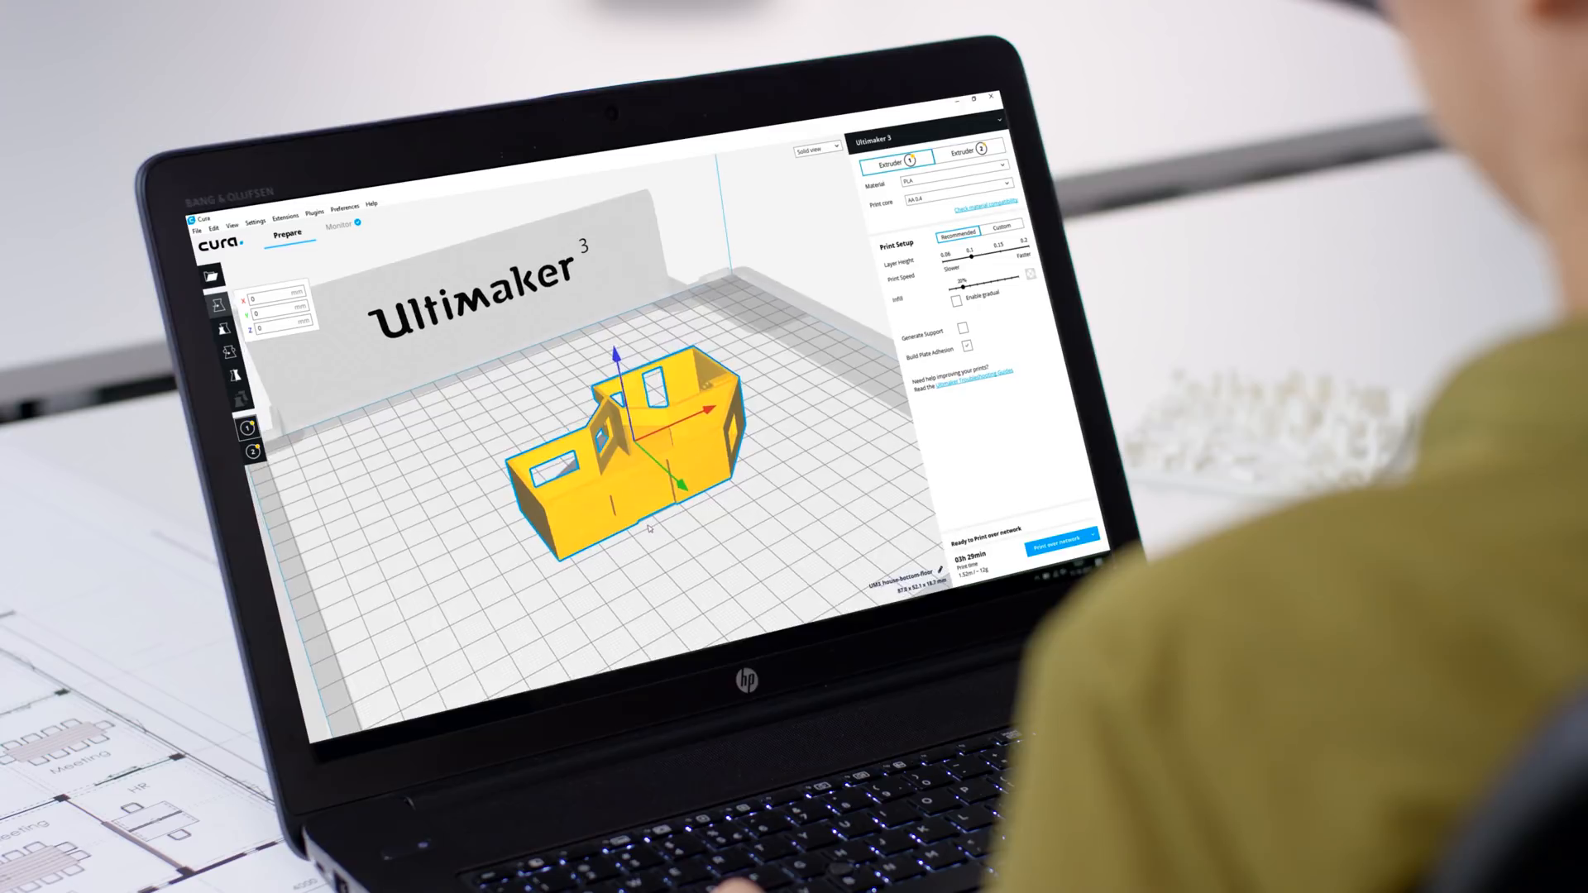
Send the yellow house model over the network with Automatic printer selection.
{"action": "left_click", "coordinate": [1060, 538]}
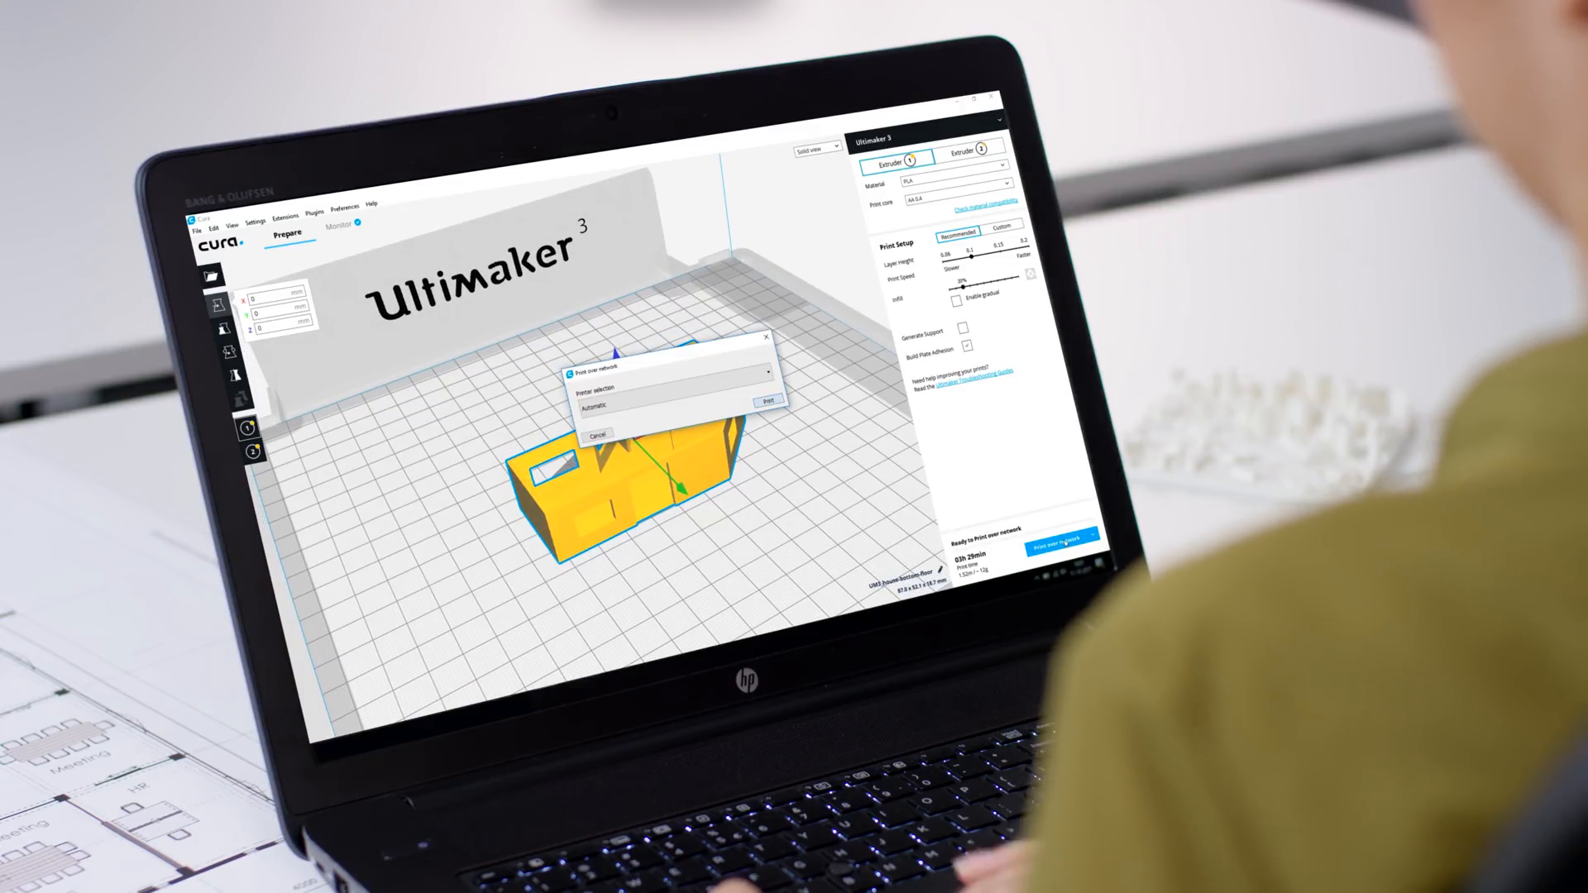
{"action": "left_click", "coordinate": [769, 398]}
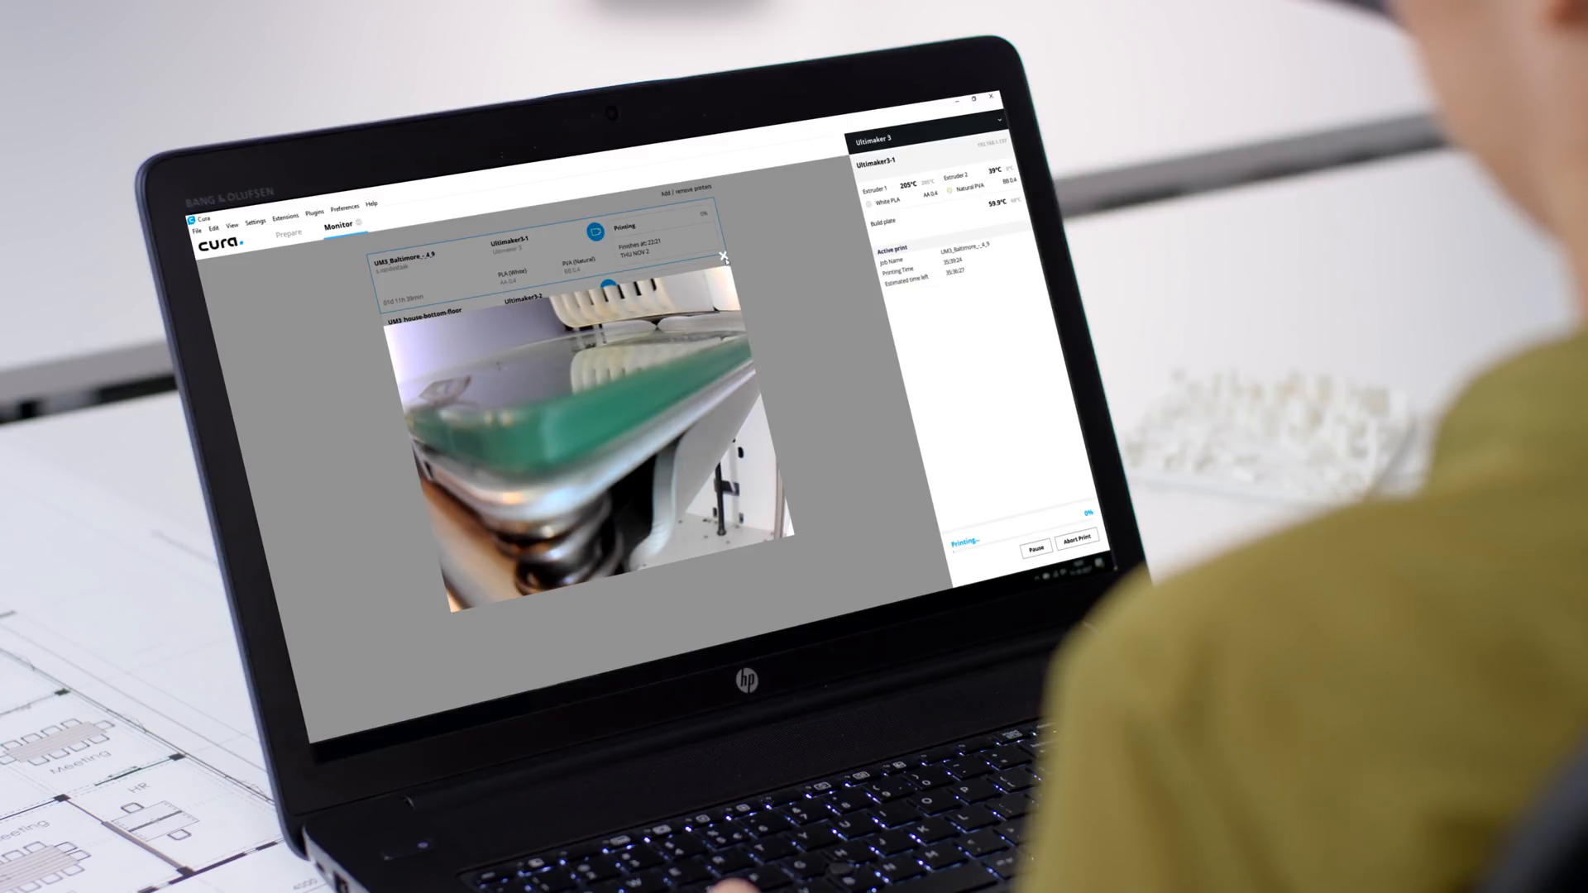
Close the live camera feed and review the printer group's job list.
{"action": "left_click", "coordinate": [723, 255]}
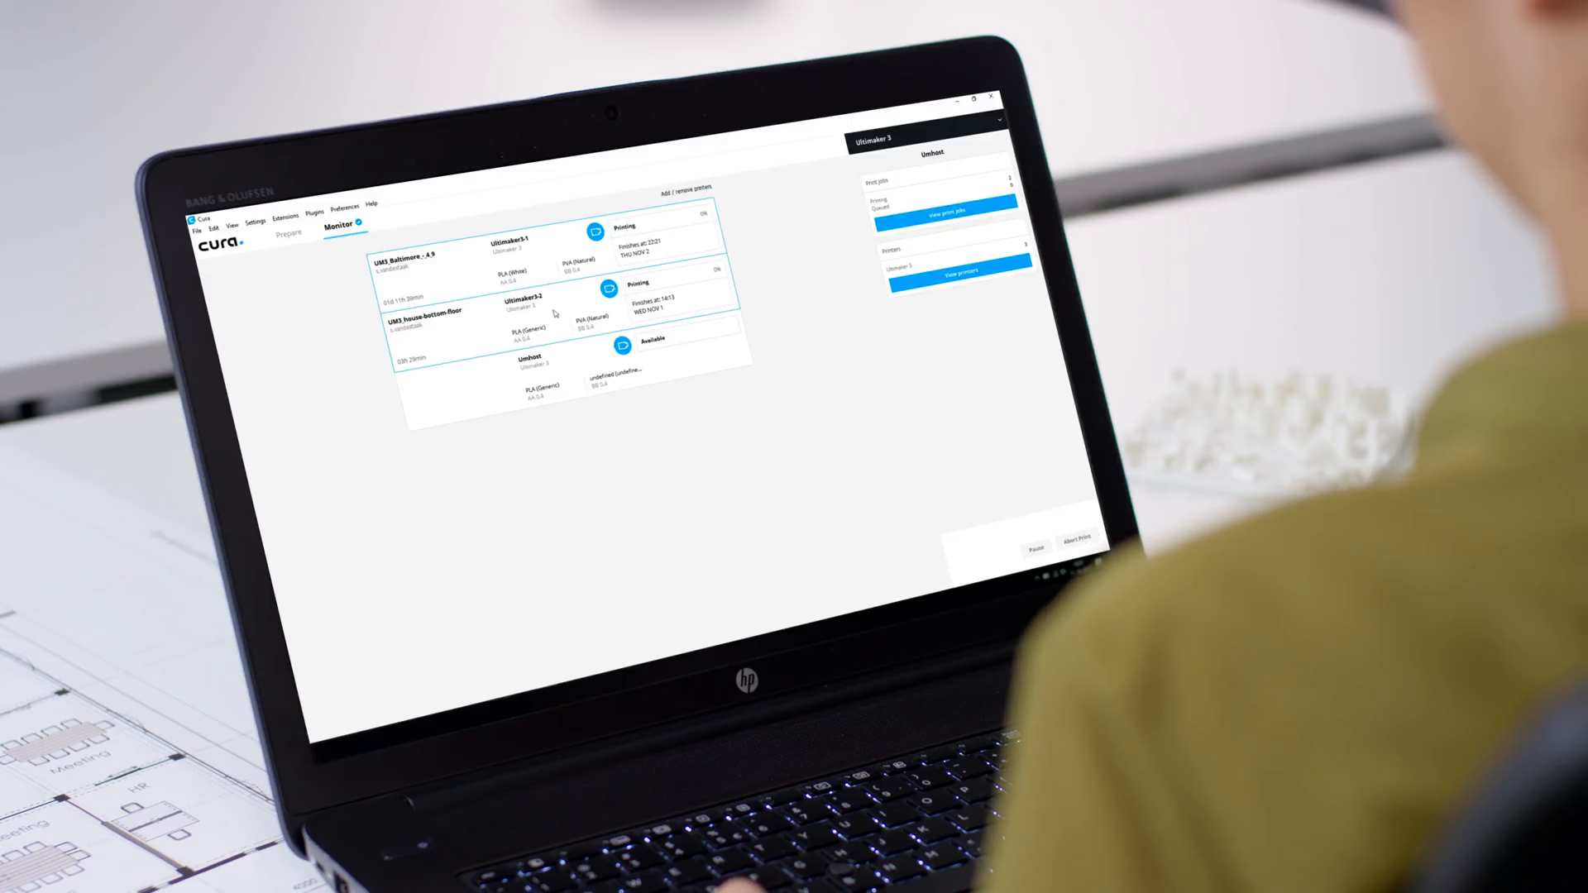
{"action": "left_click", "coordinate": [602, 286]}
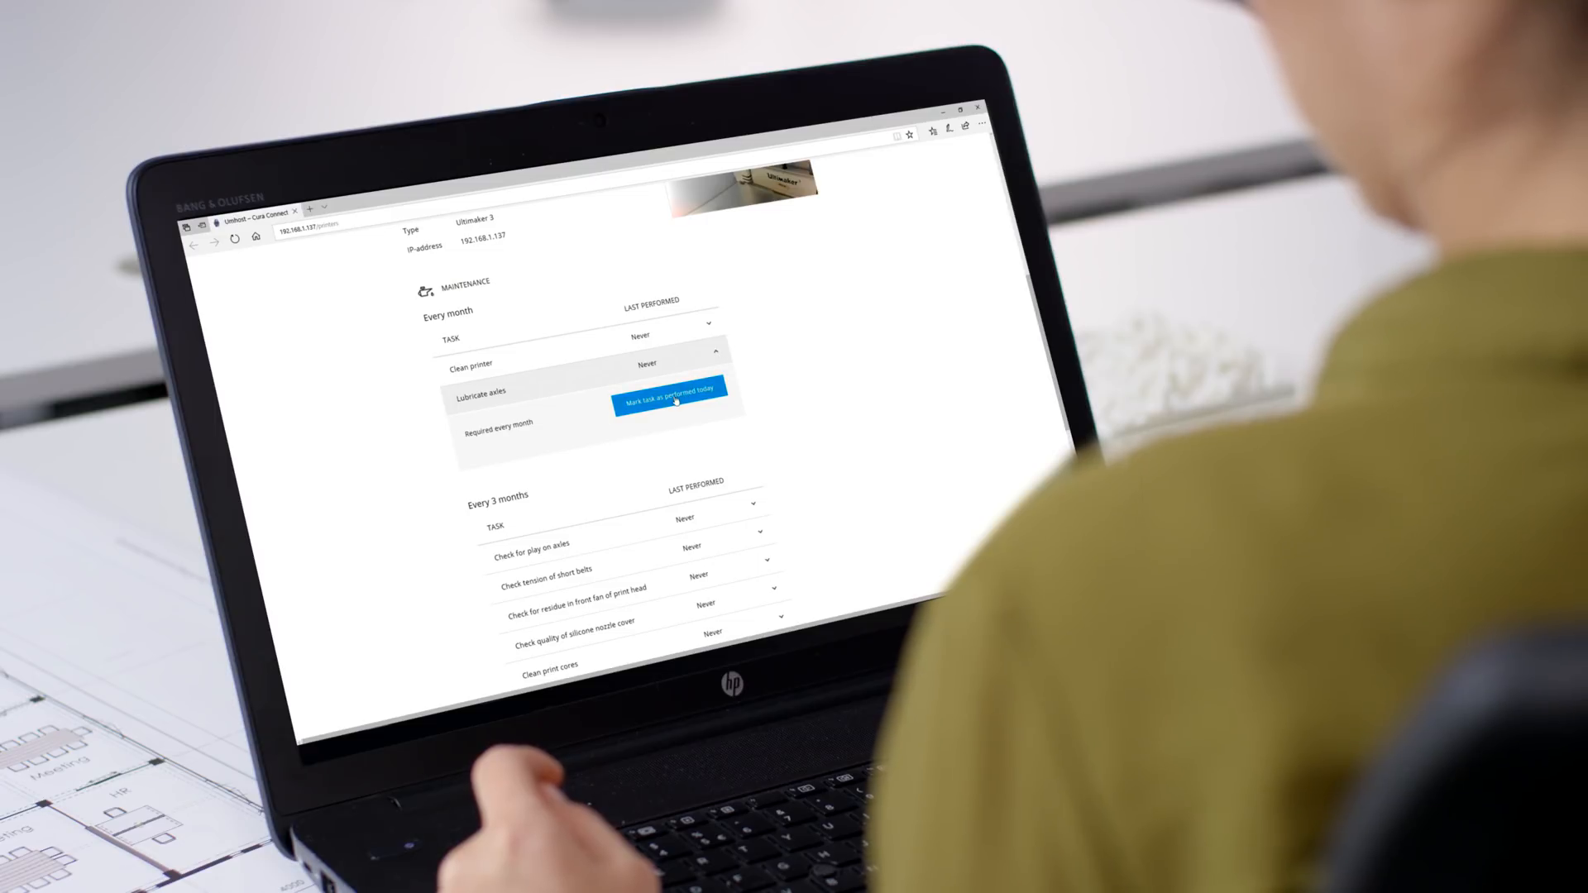
Mark the monthly maintenance task as performed today in Cura Connect.
{"action": "left_click", "coordinate": [666, 401]}
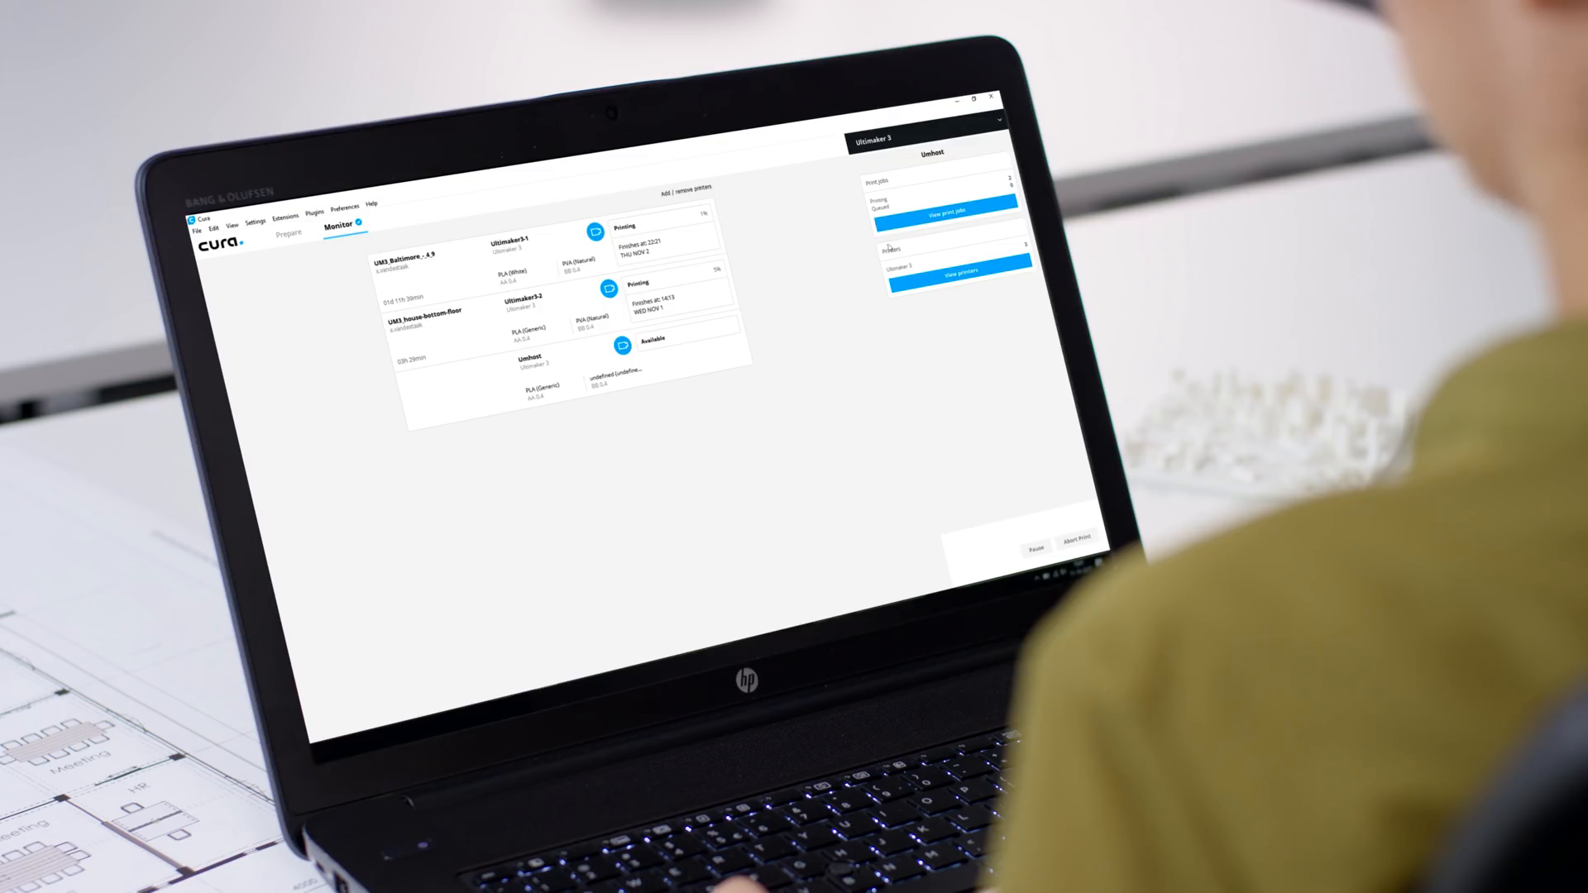
{"action": "left_click", "coordinate": [945, 209]}
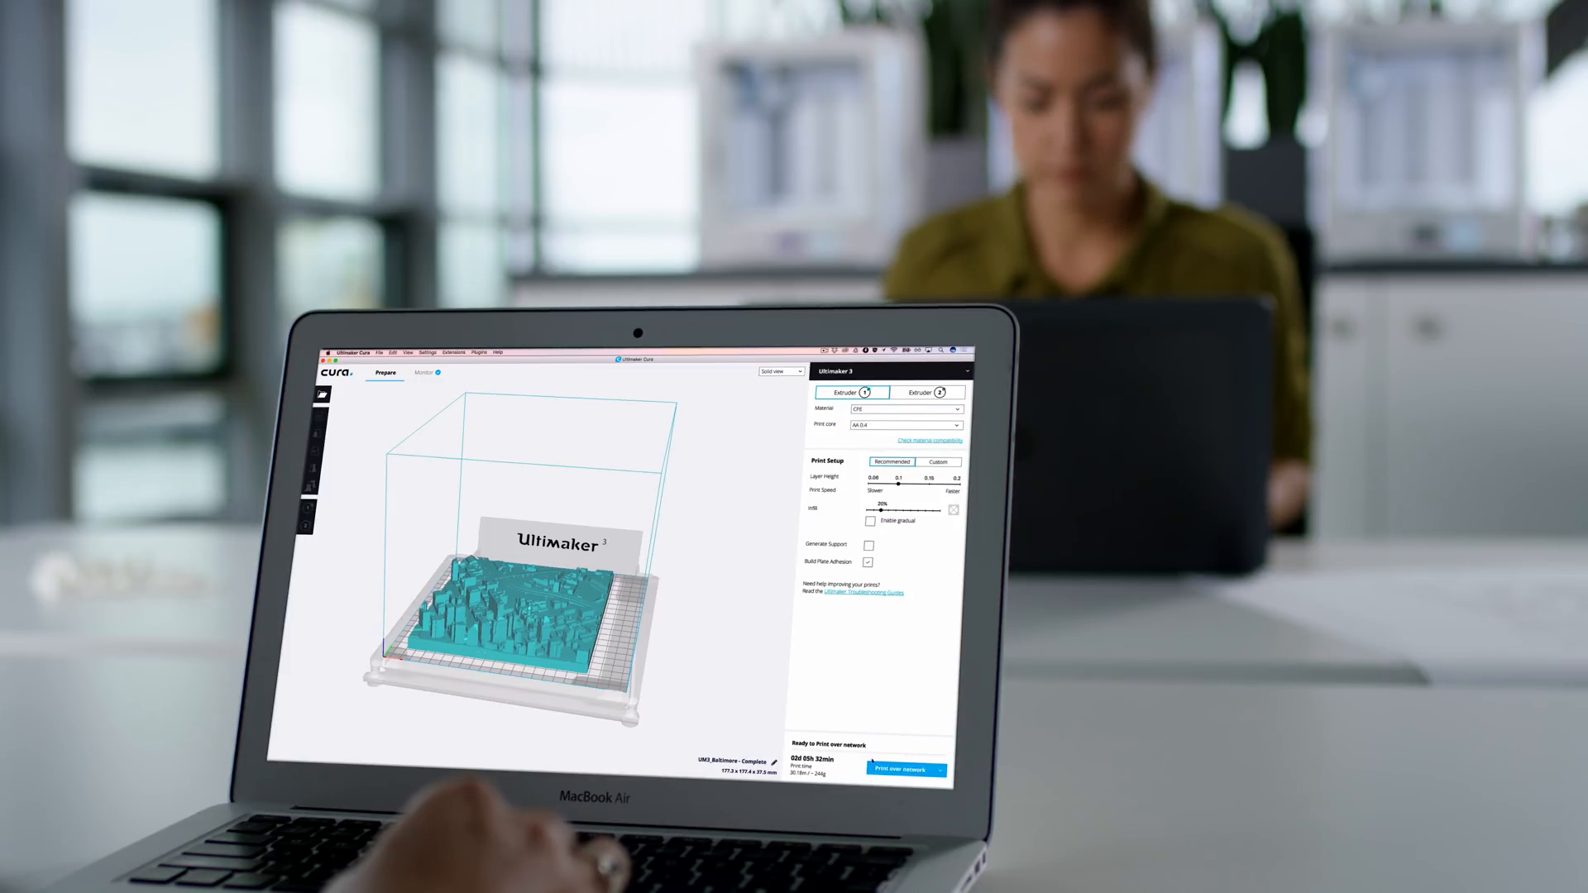
Start sending the teal city model to the printer group over the network.
{"action": "left_click", "coordinate": [904, 769]}
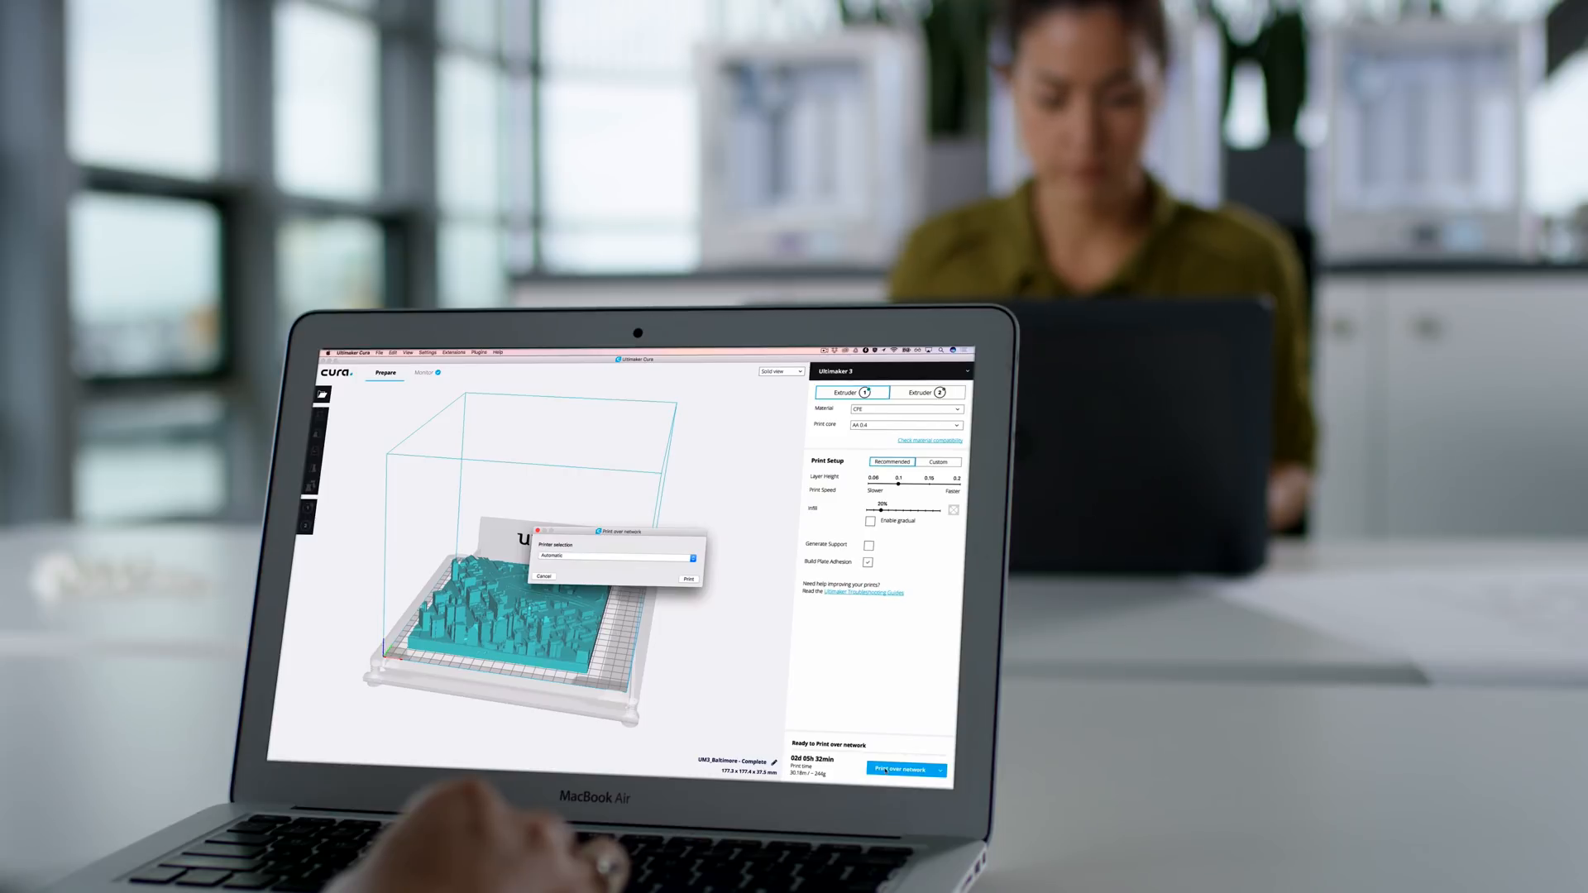